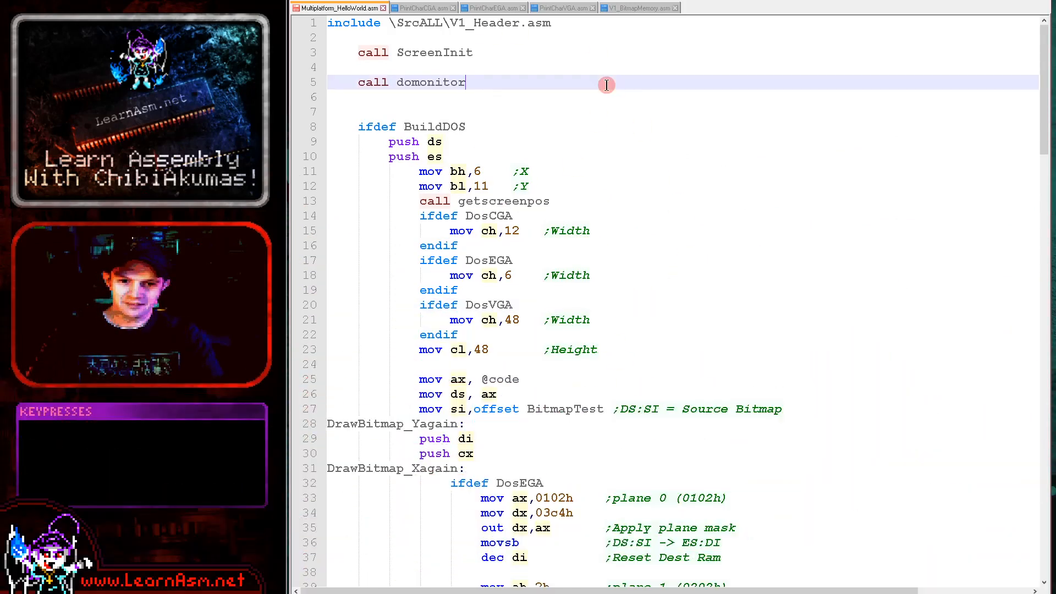
Step: Assemble and run the DOS VGA build with F6, then return to the editor
key(f6)
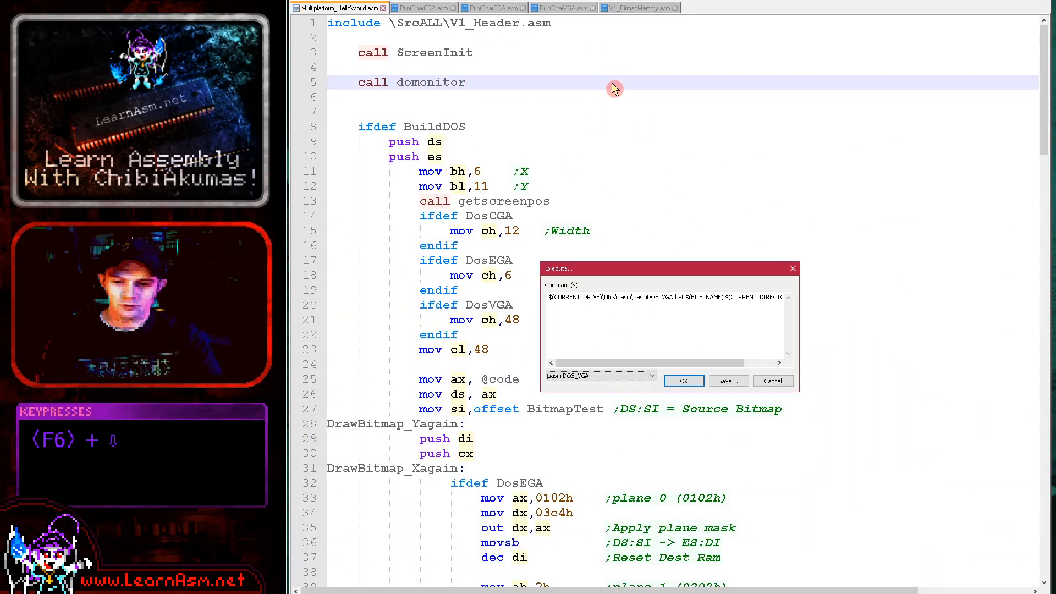
click(682, 380)
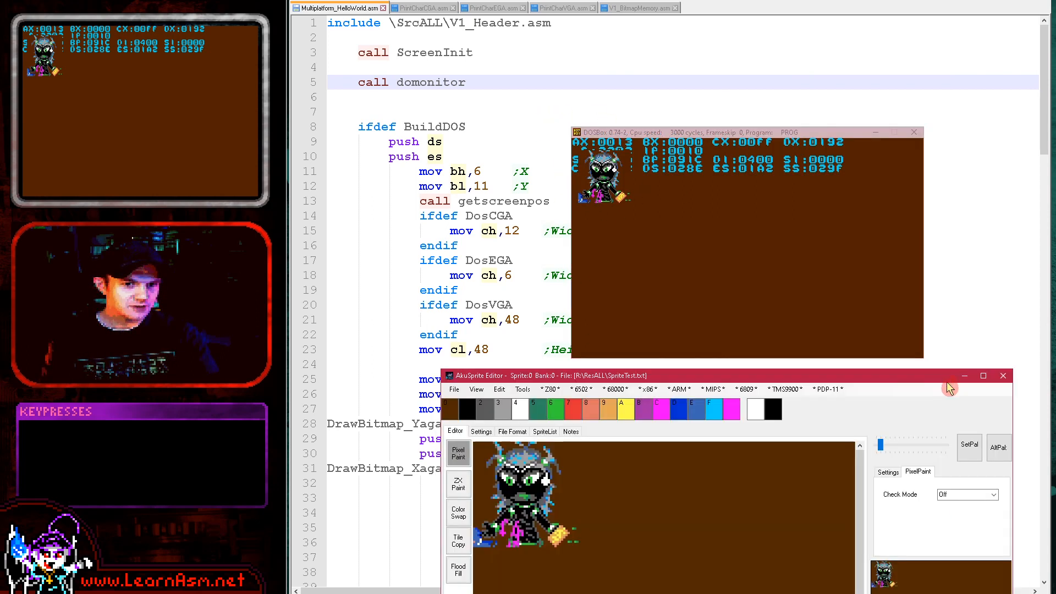
mouse_move(669, 460)
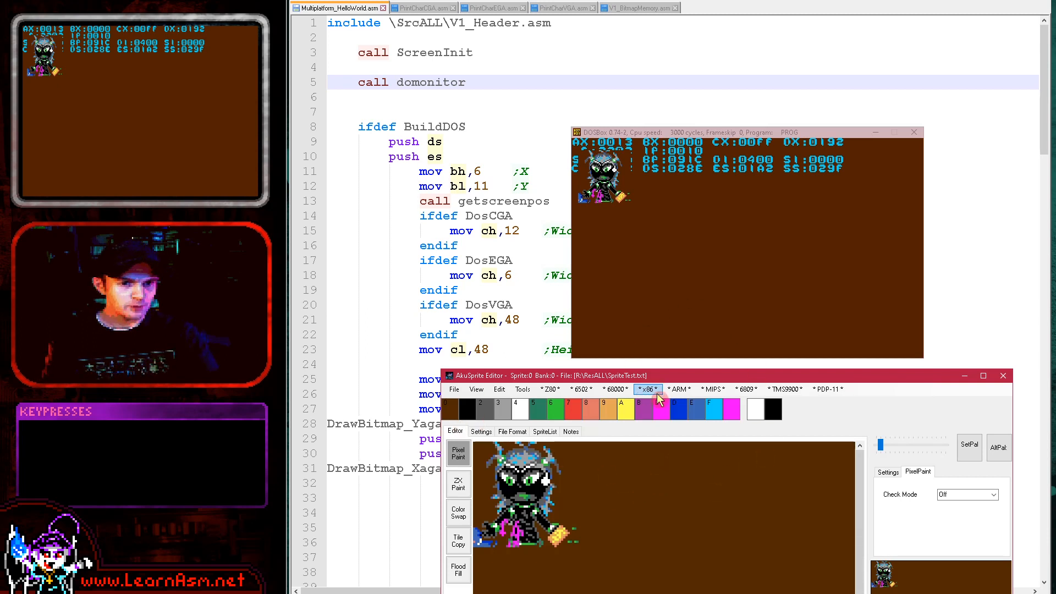
click(647, 388)
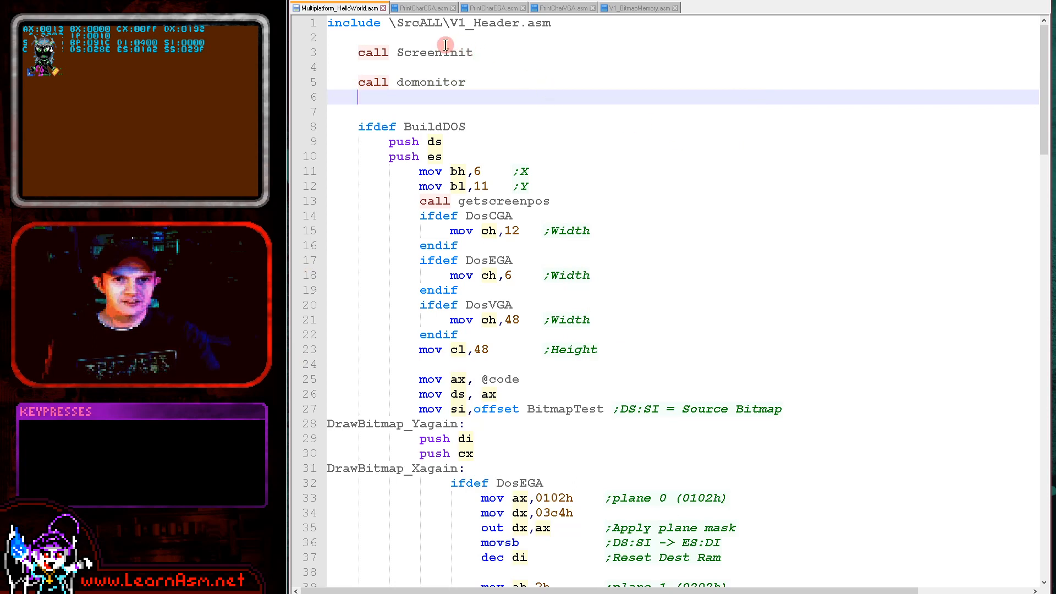
double_click(433, 53)
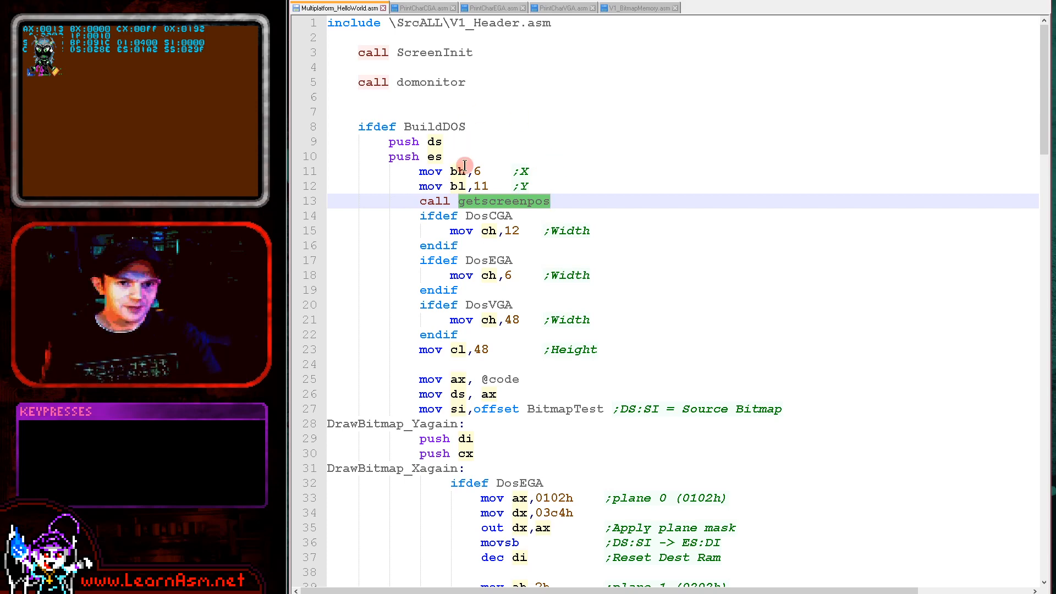
click(458, 172)
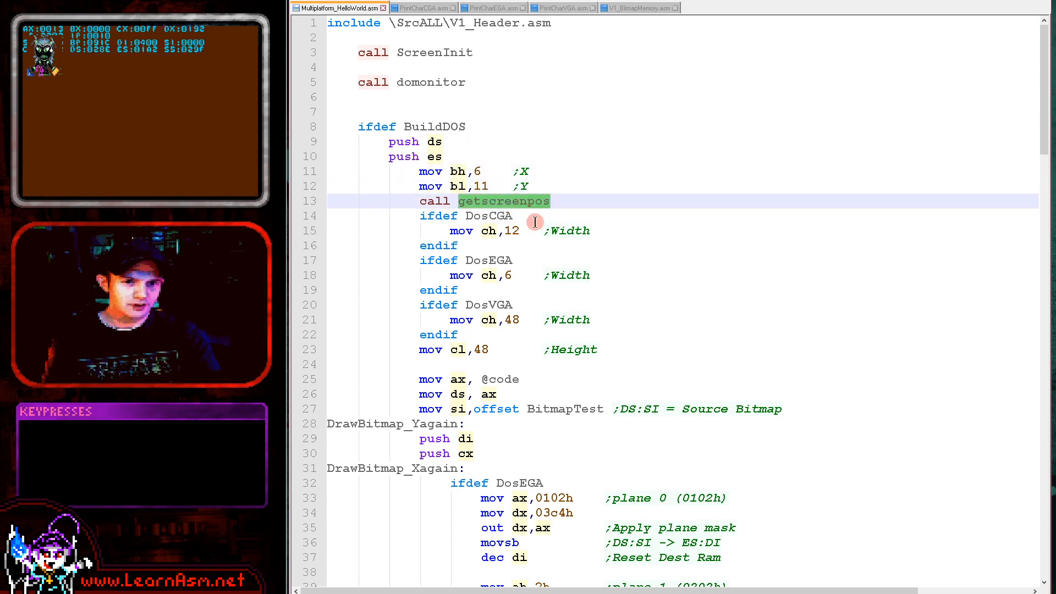
scroll(down, 3)
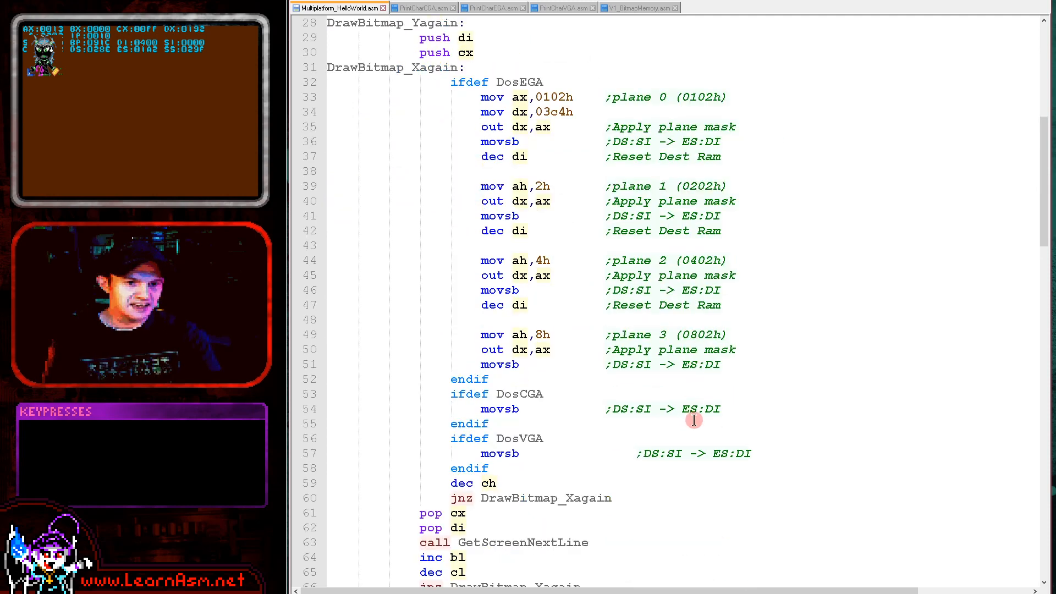
click(694, 409)
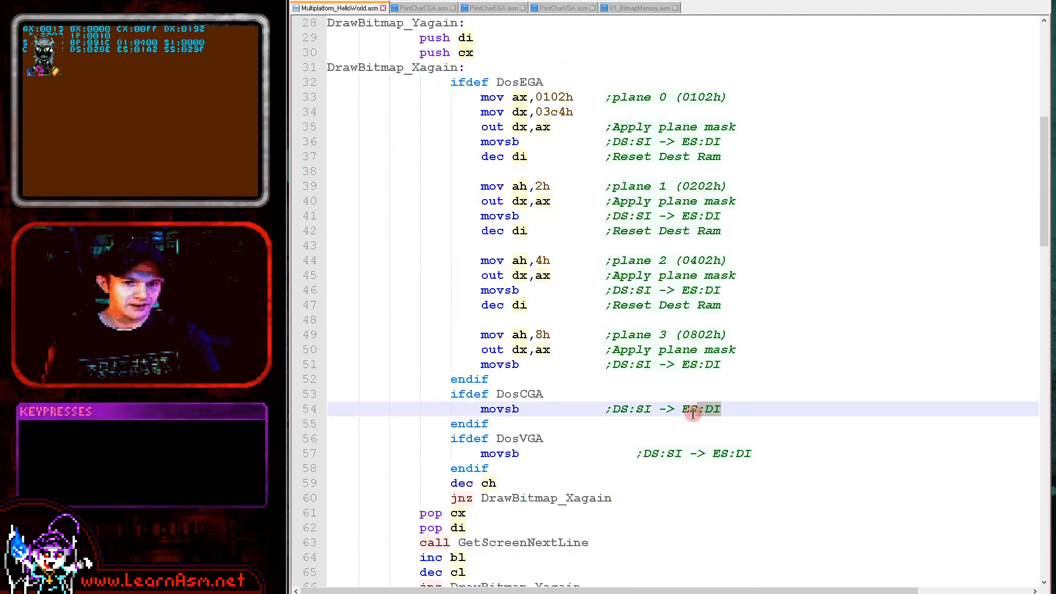
scroll(down, 3)
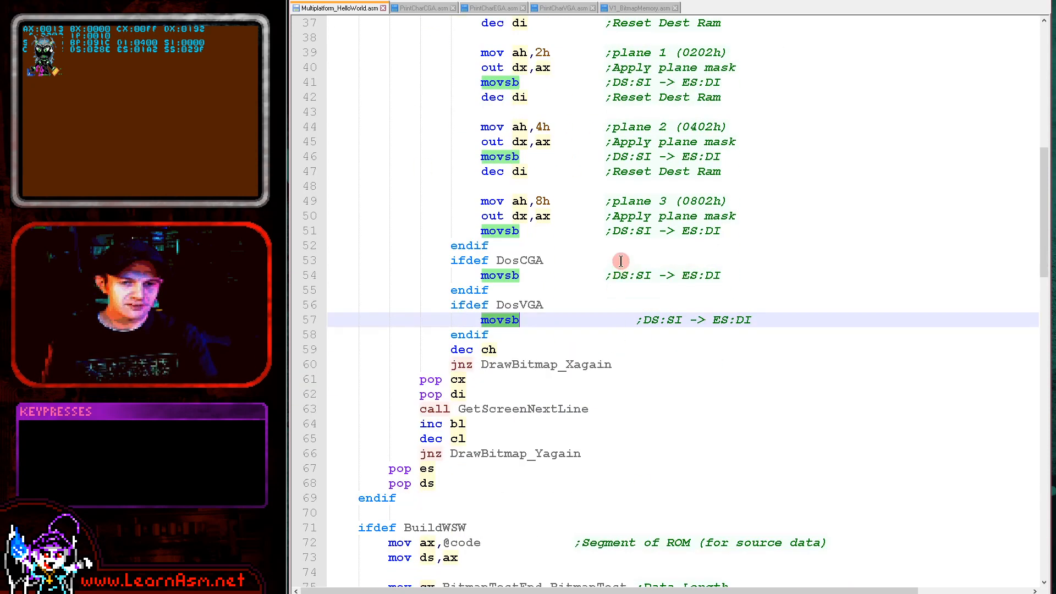
scroll(down, 3)
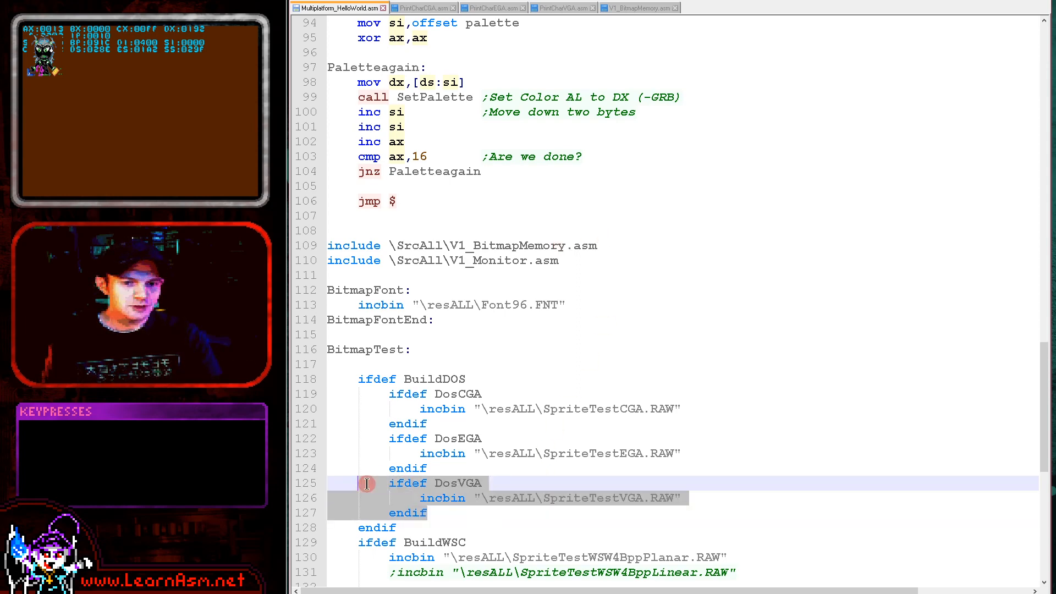
Step: Scroll to the SetPalette call on line 99, then switch to the PrintCharVGA.asm source
scroll(down, 3)
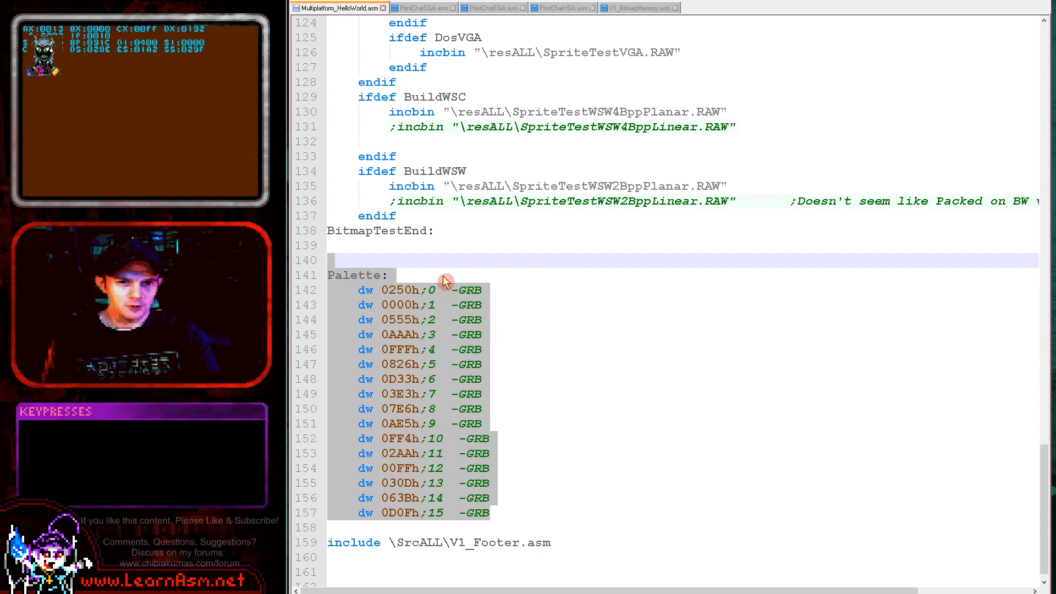
scroll(down, 3)
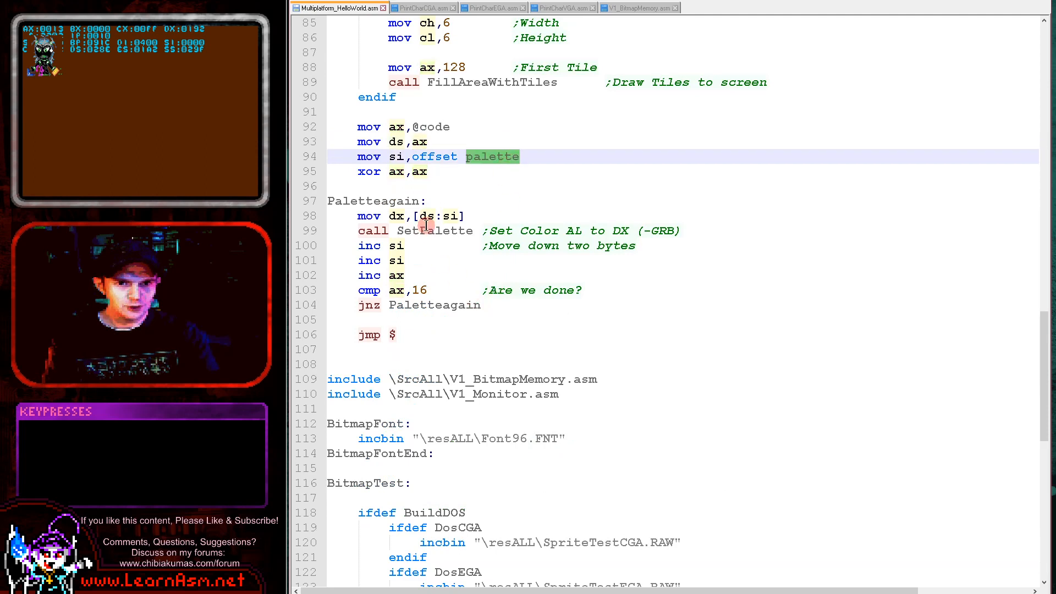
click(448, 230)
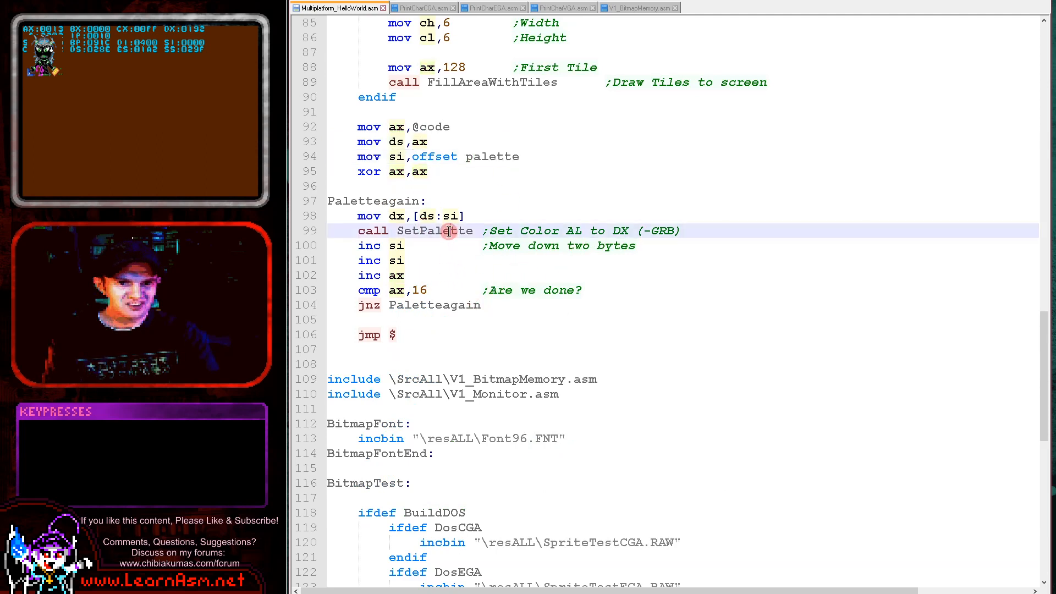
double_click(434, 230)
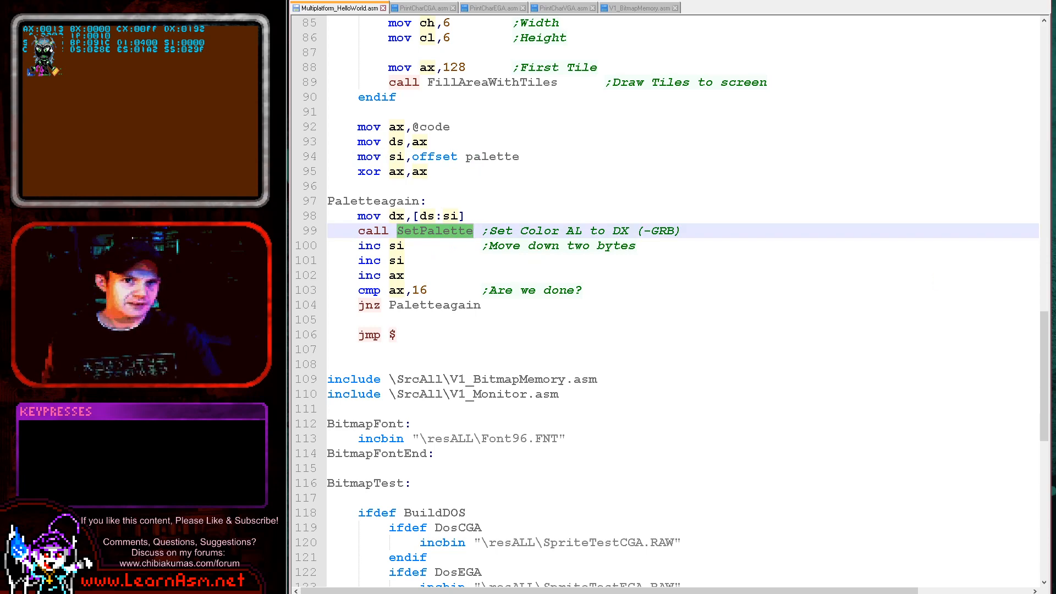
click(562, 7)
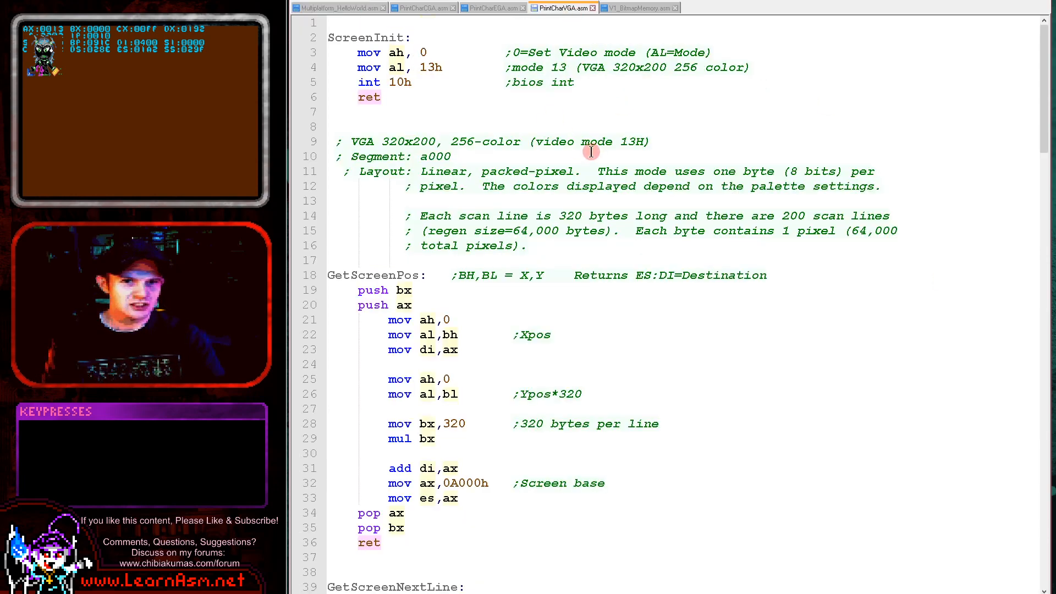
click(581, 142)
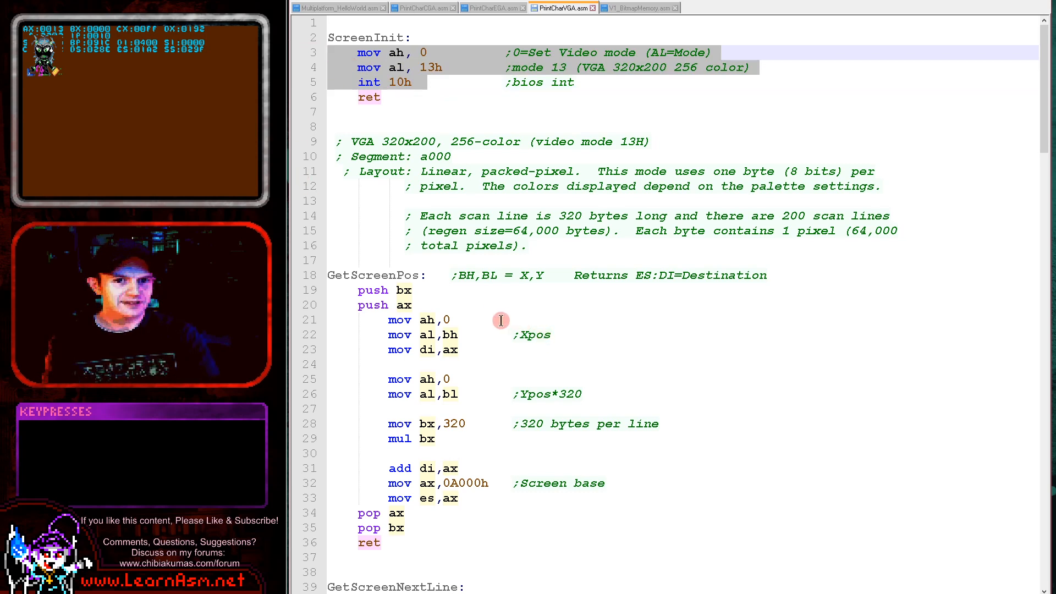
mouse_move(533, 224)
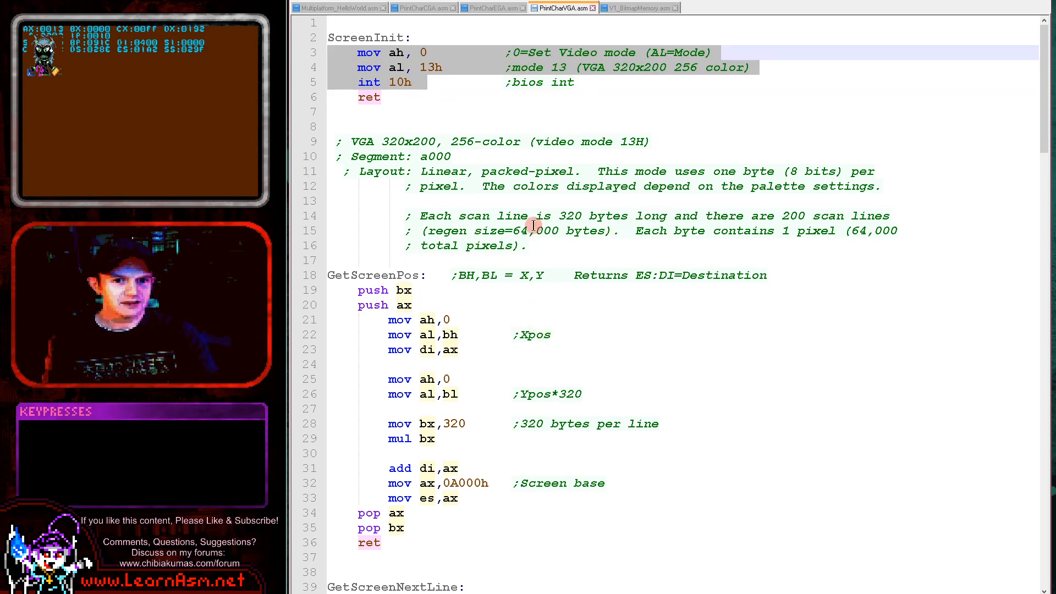
mouse_move(502, 263)
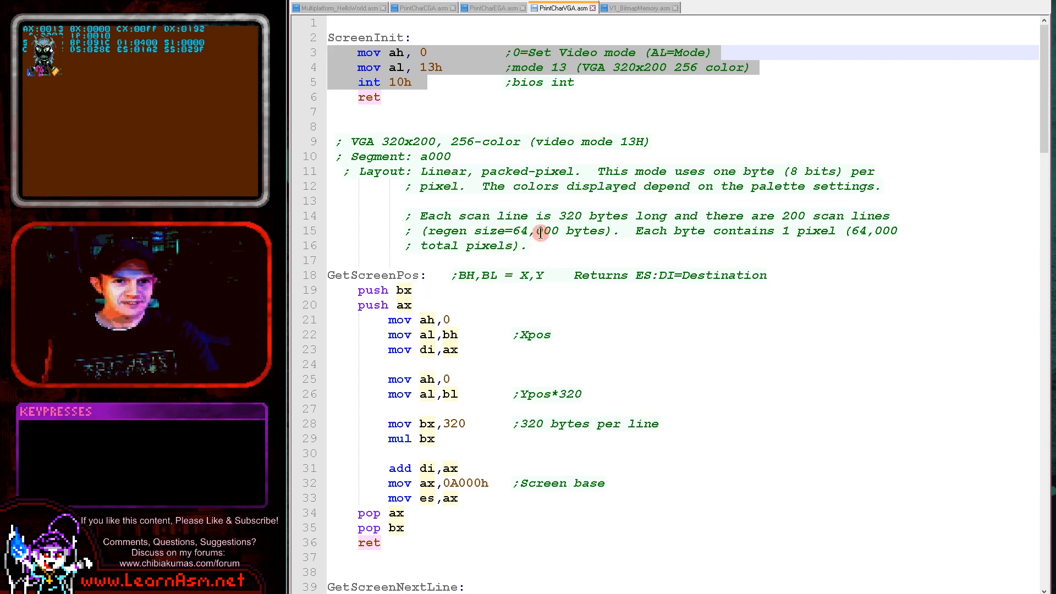
mouse_move(545, 355)
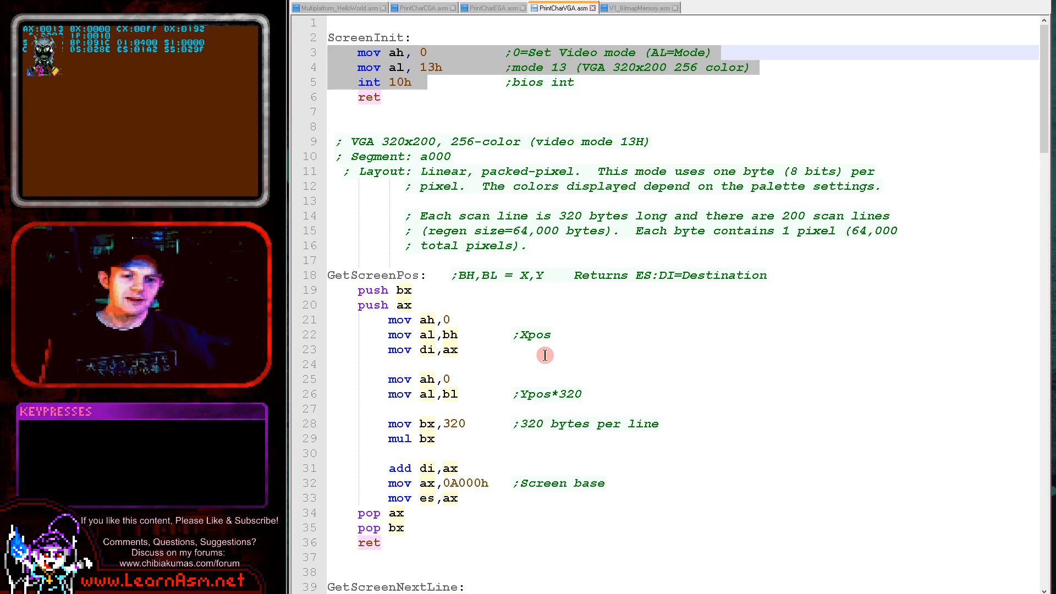
mouse_move(597, 389)
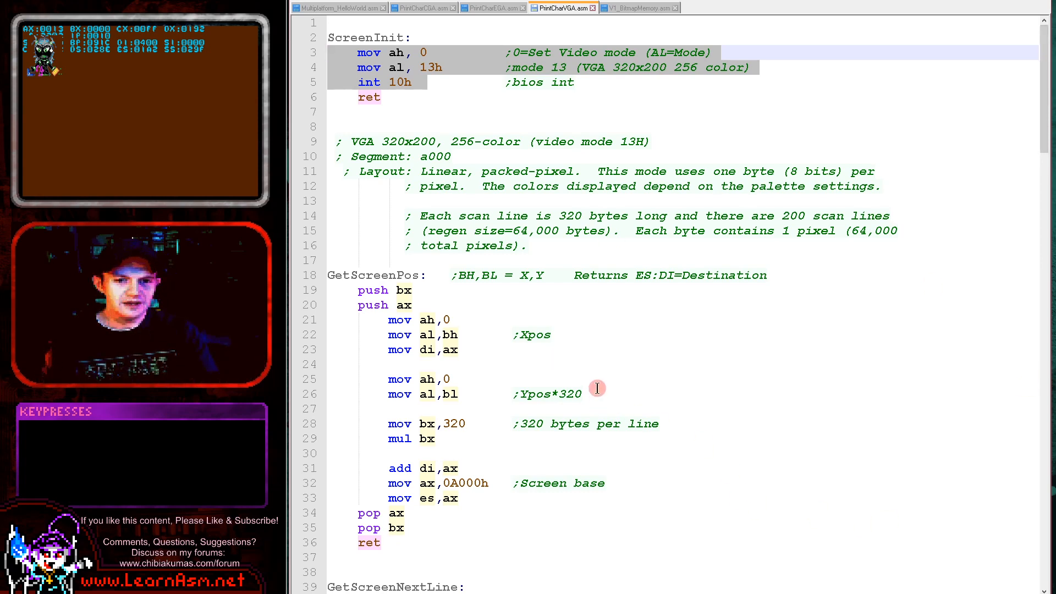
mouse_move(567, 399)
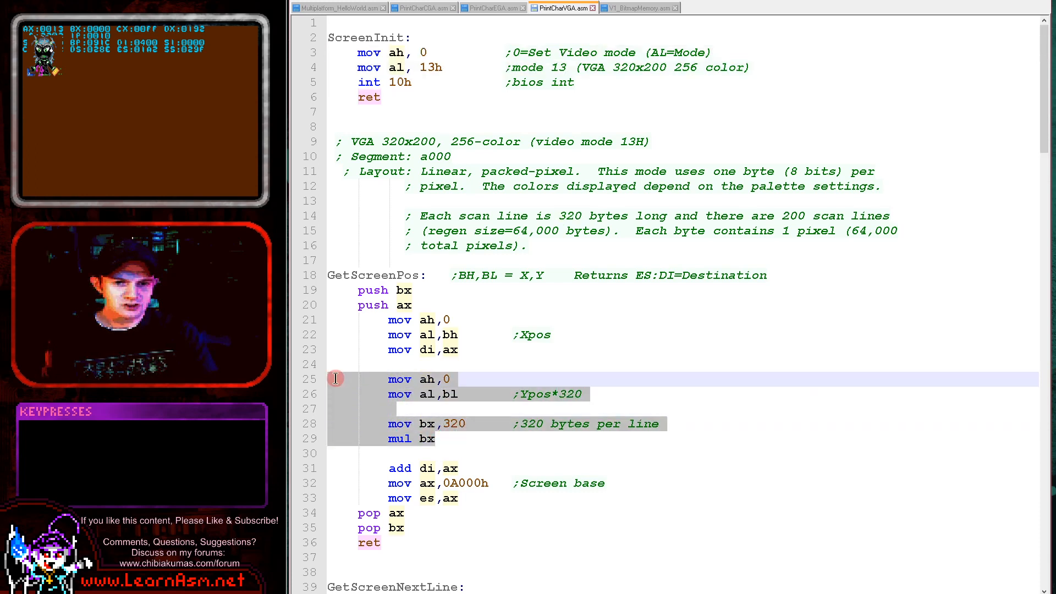
click(336, 304)
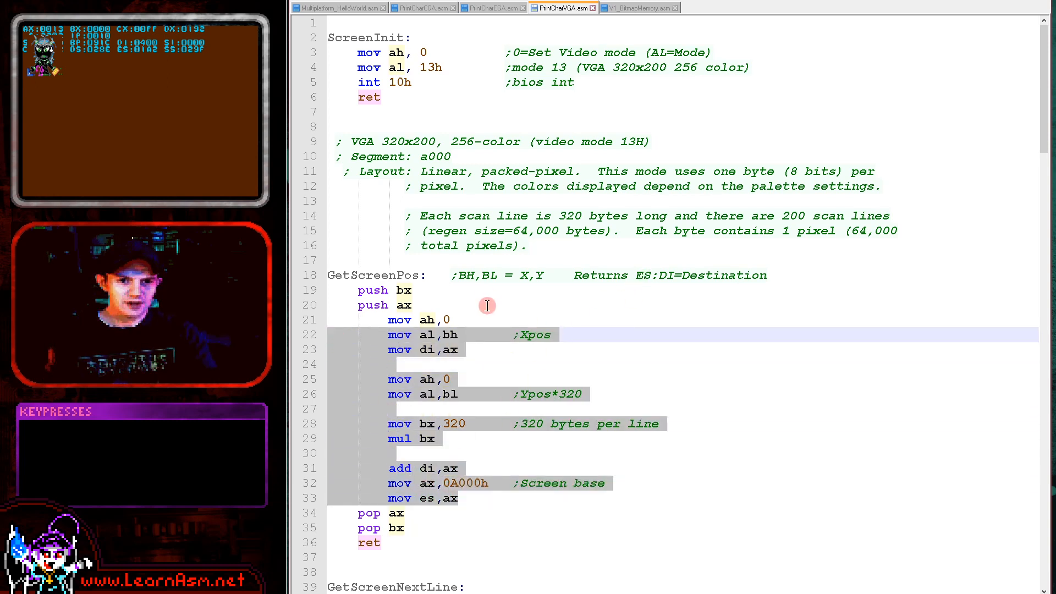
click(461, 275)
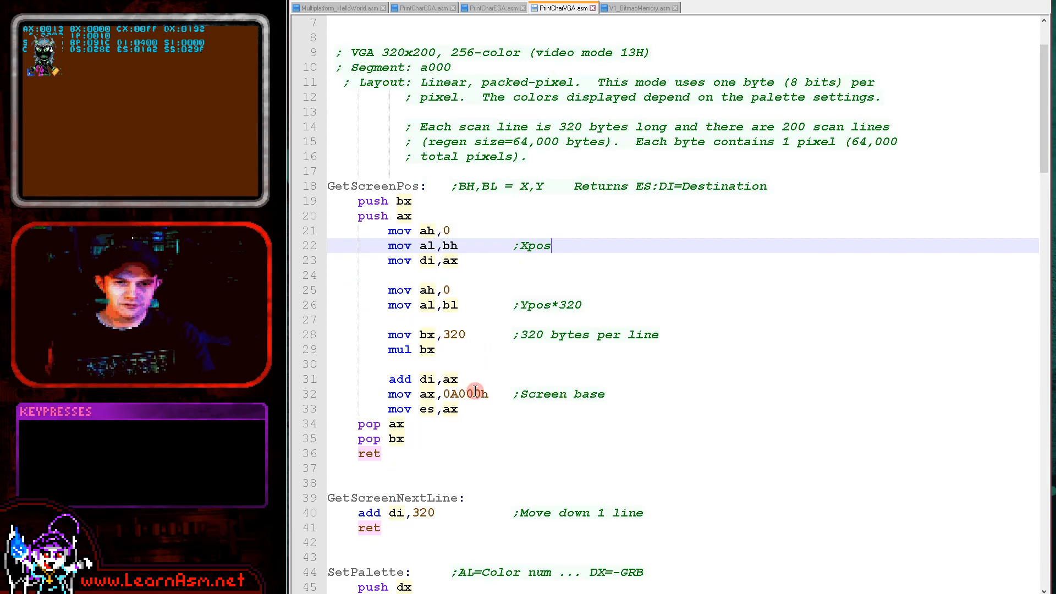
Step: Scroll past GetScreenNextLine until the SetPalette bit-masking routine fills the editor
scroll(down, 3)
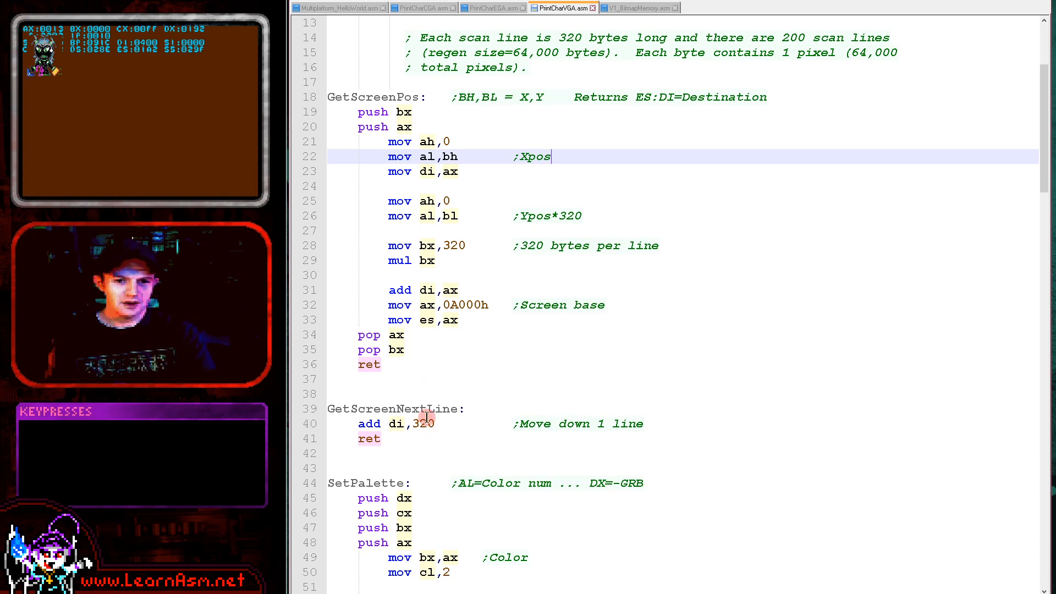
double_click(422, 423)
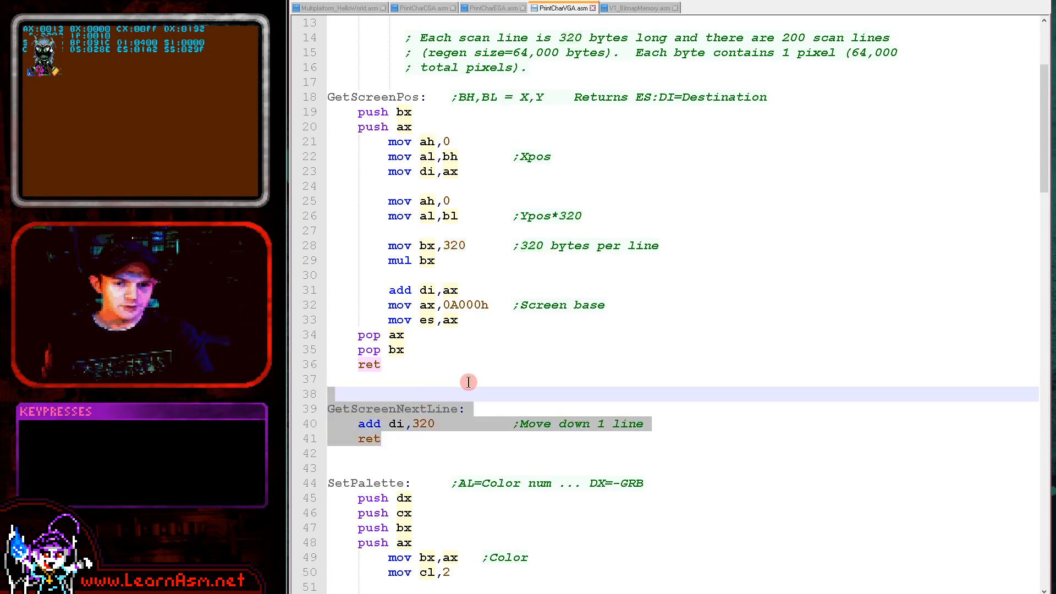
scroll(down, 3)
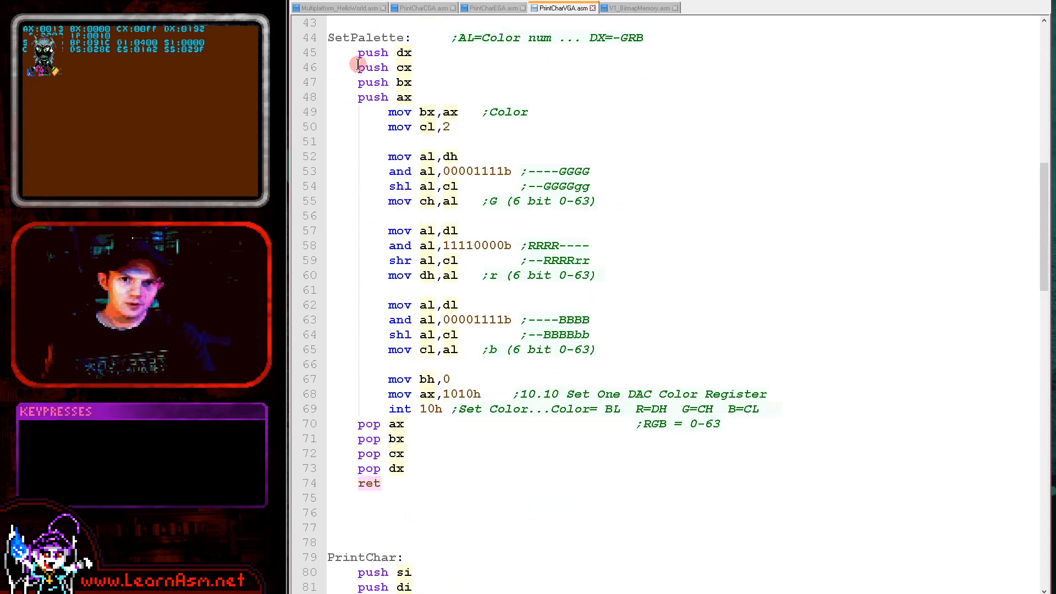
click(337, 8)
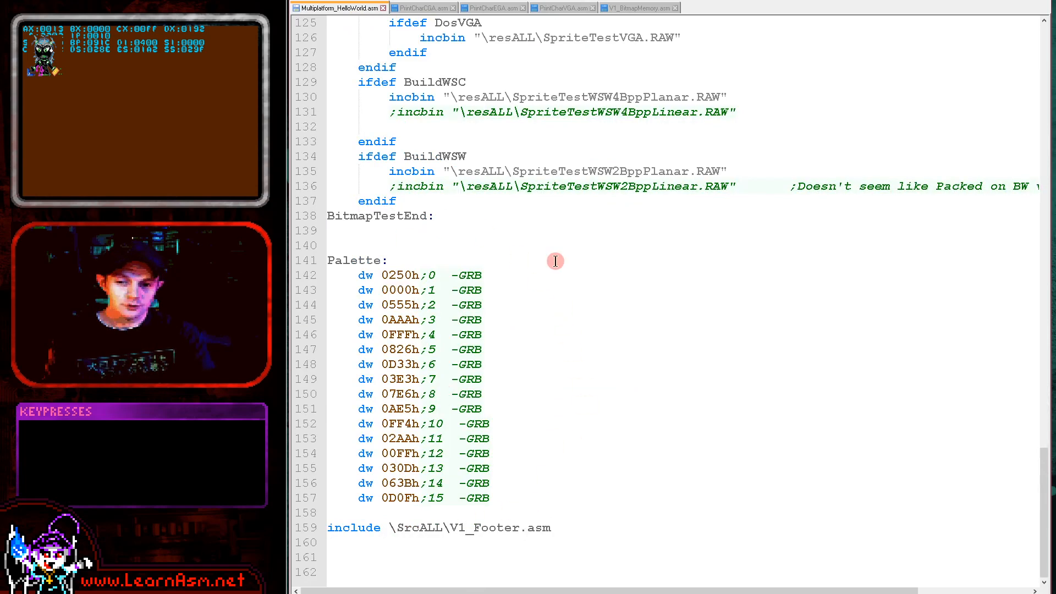
mouse_move(529, 19)
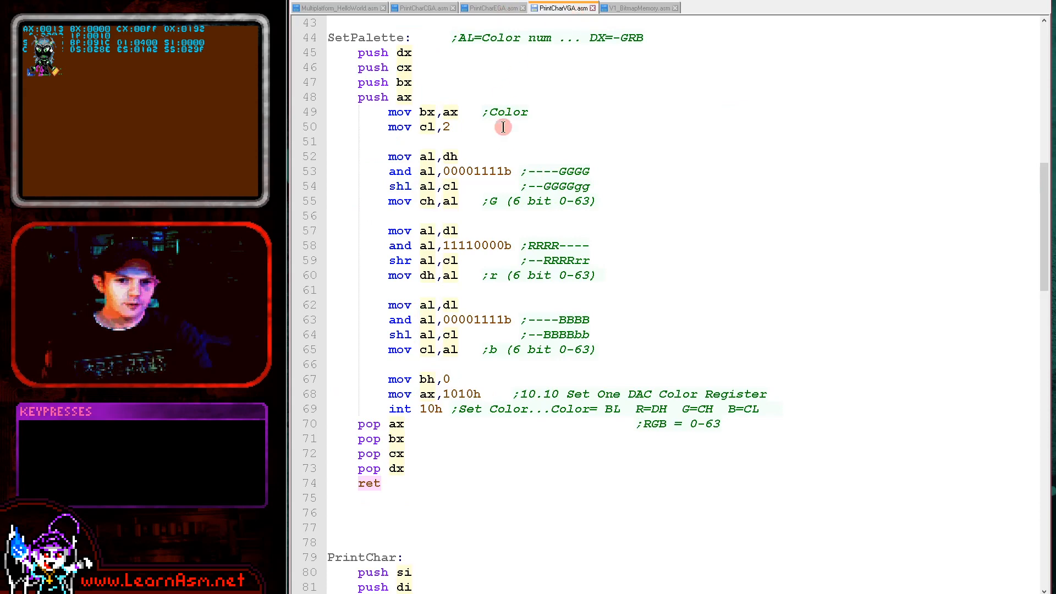
mouse_move(472, 437)
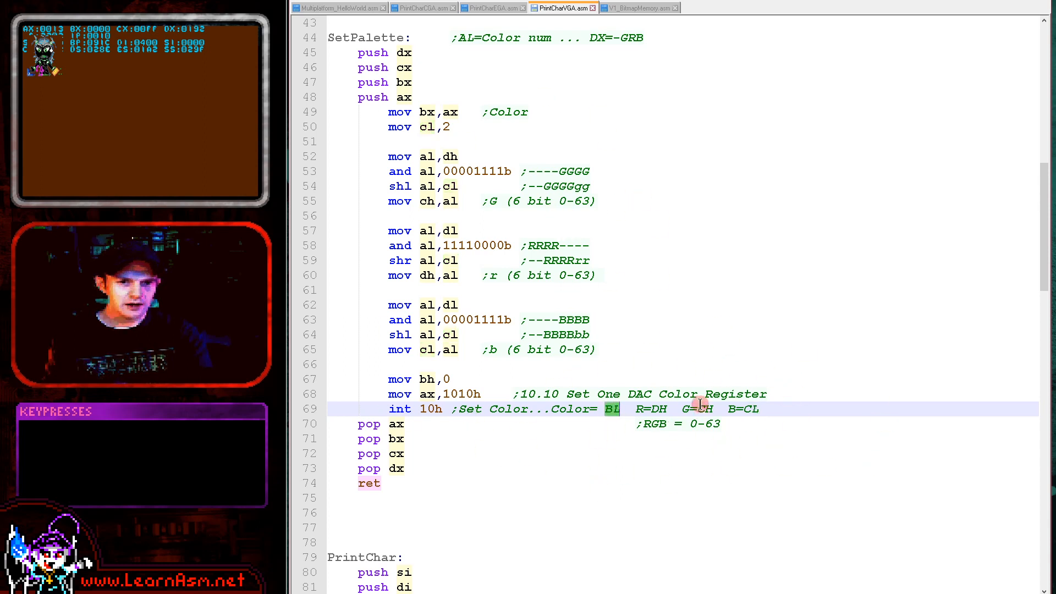
mouse_move(629, 364)
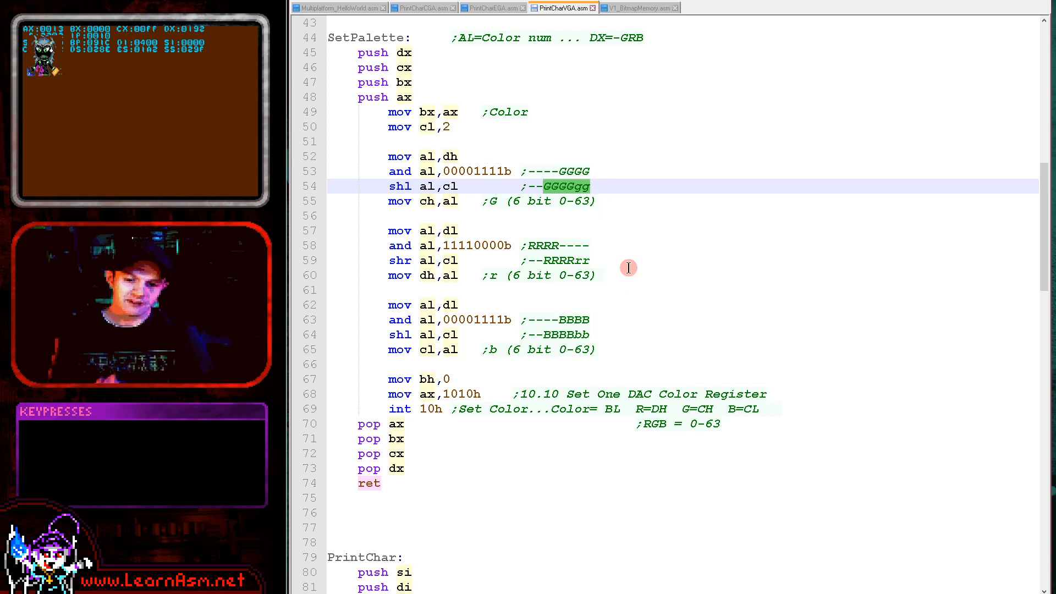
mouse_move(612, 216)
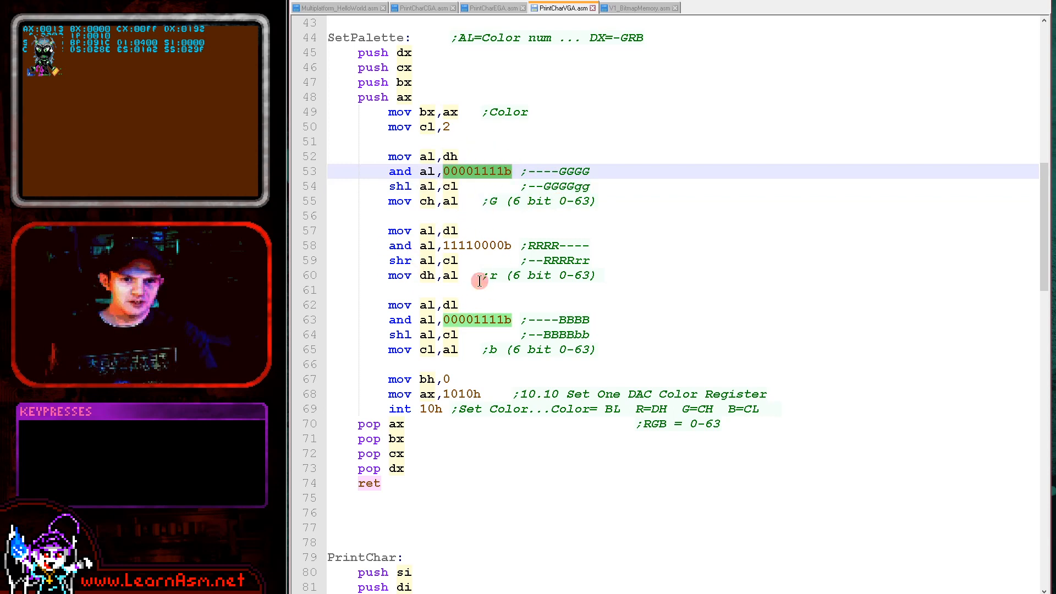
mouse_move(388, 239)
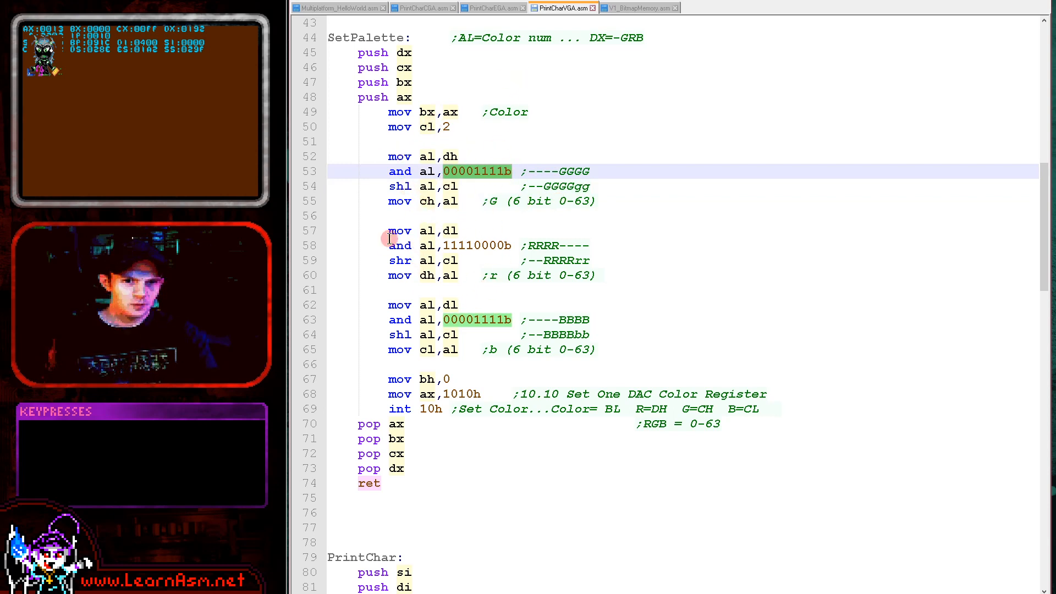